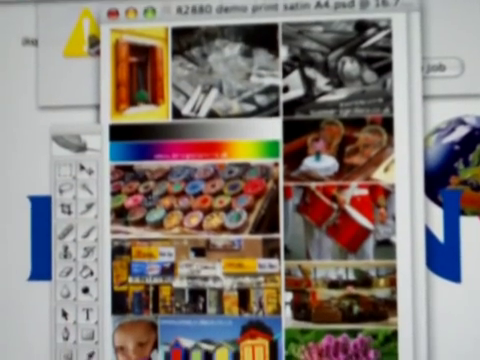
Scroll through the demo print satin A4 image before leaving Photoshop for the desktop.
{"action": "scroll", "scroll_direction": "down", "scroll_amount": 3}
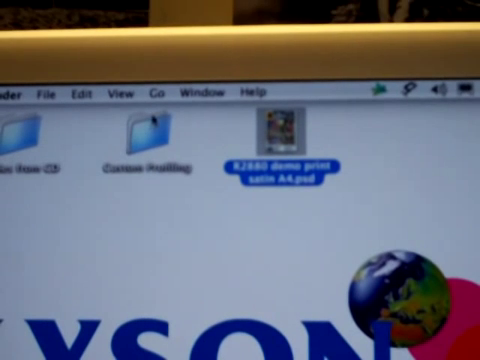
Open the Custom Profiling folder and select the TC9.18 RGB DTP70.tif test target.
{"action": "double_click", "coordinate": [136, 130]}
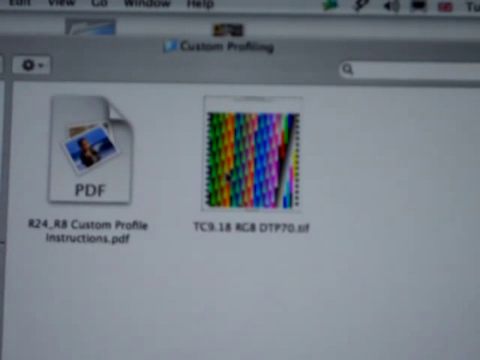
{"action": "left_click", "coordinate": [256, 156]}
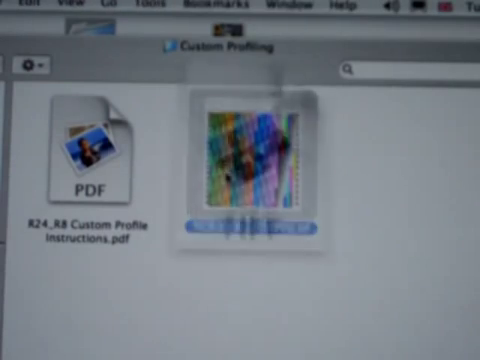
Open R24_K8 Custom Profile Instructions.pdf in Preview from the Custom Profiling window.
{"action": "double_click", "coordinate": [250, 160]}
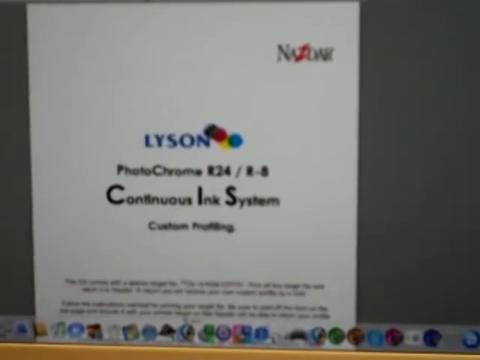
{"action": "scroll", "scroll_direction": "down", "scroll_amount": 3}
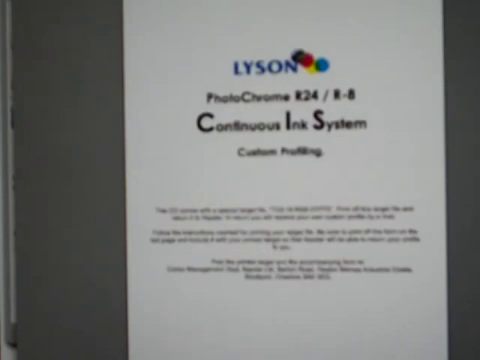
{"action": "scroll", "scroll_direction": "down", "scroll_amount": 3}
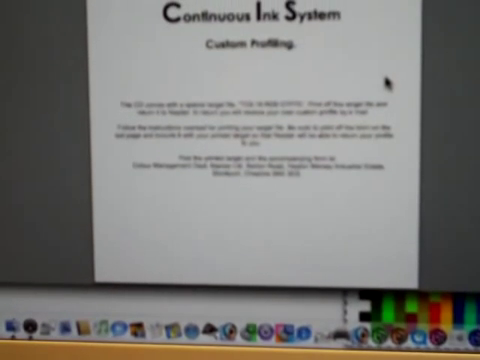